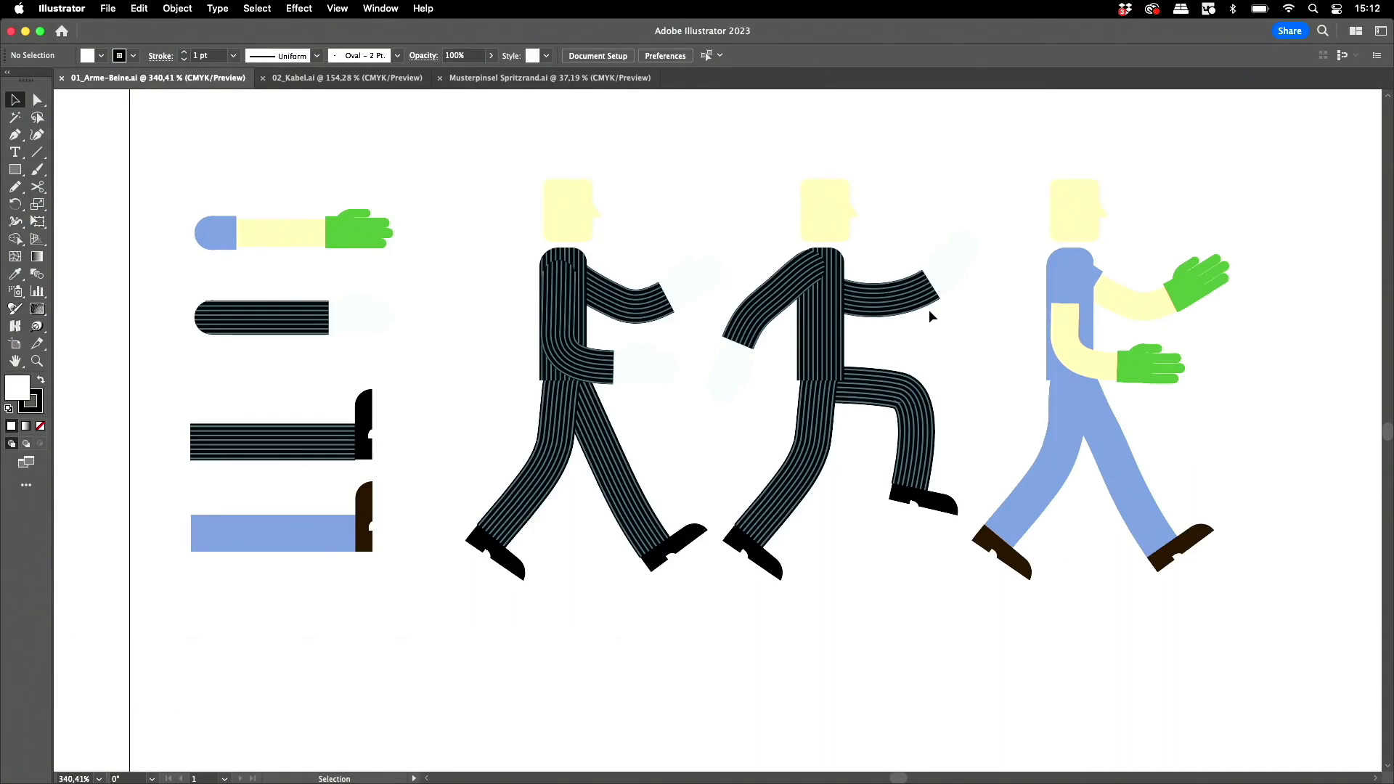
pyautogui.moveTo(646, 224)
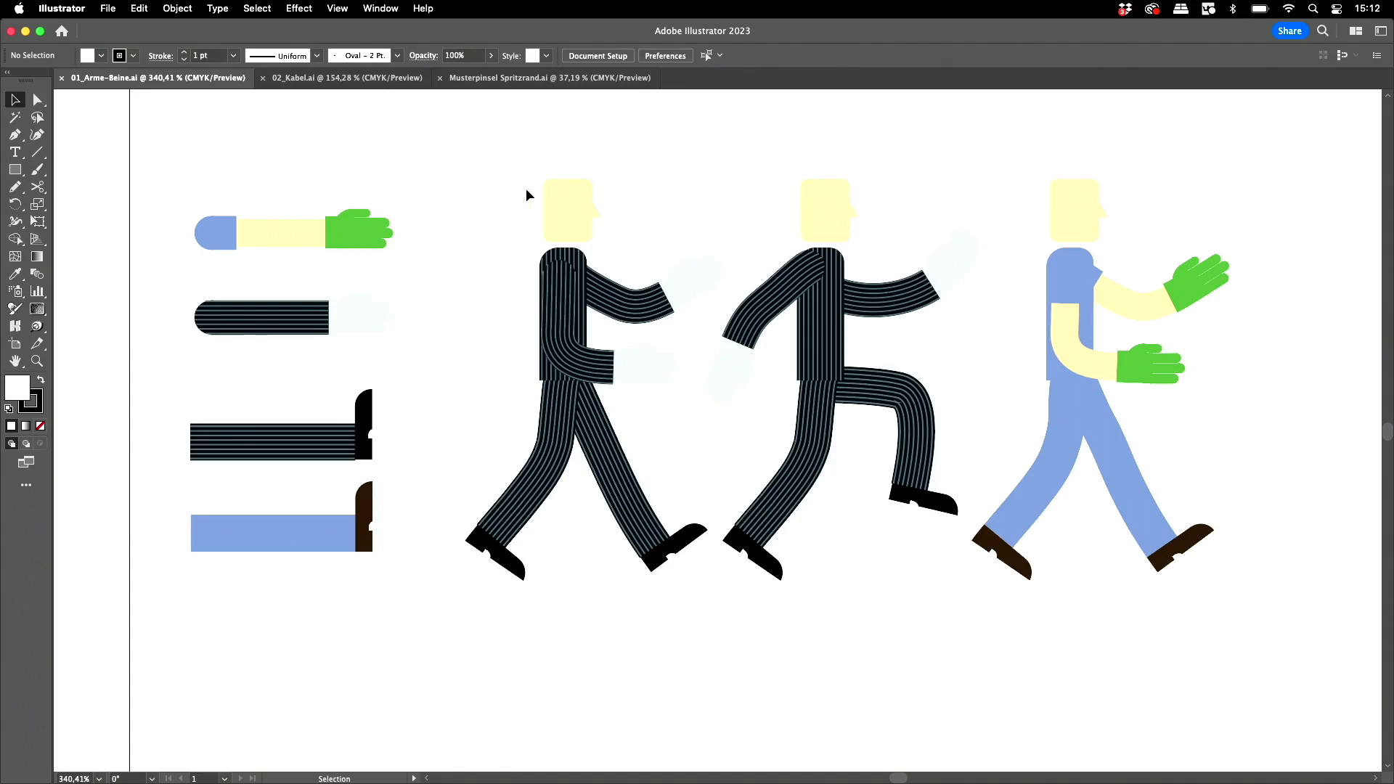
pyautogui.moveTo(495, 196)
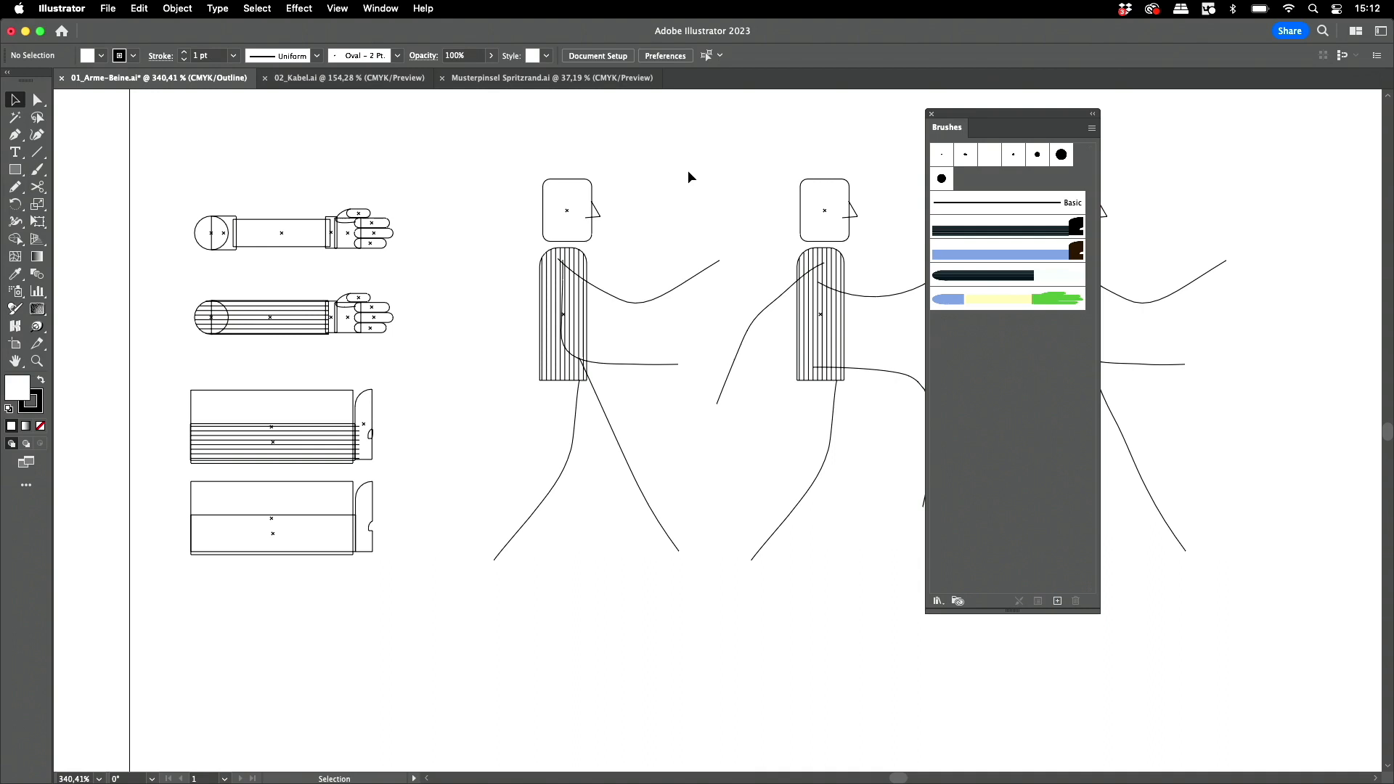
pyautogui.moveTo(531, 105)
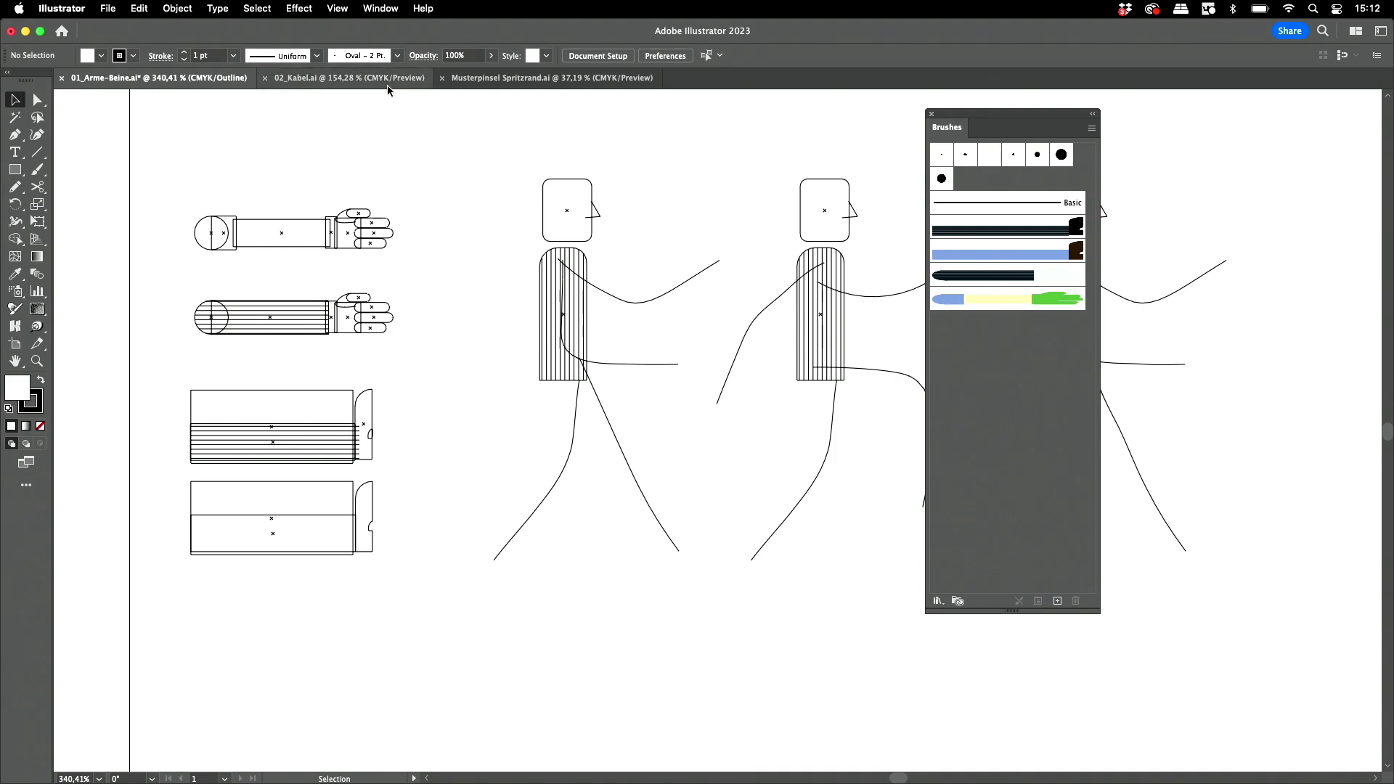
# Make the 02_Kabel cable an art brush set to Stretch Between Guides, guides moved inside the plugs
pyautogui.click(347, 77)
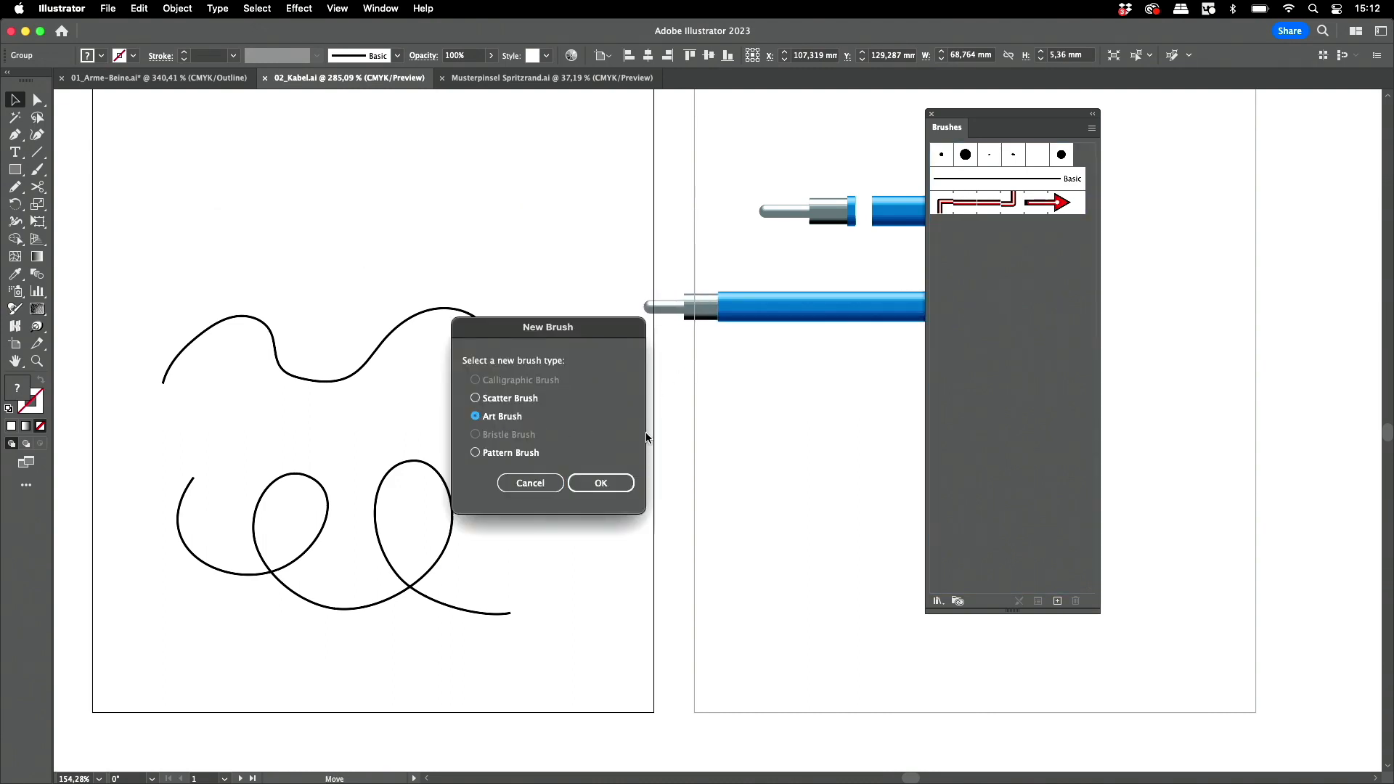
pyautogui.click(600, 482)
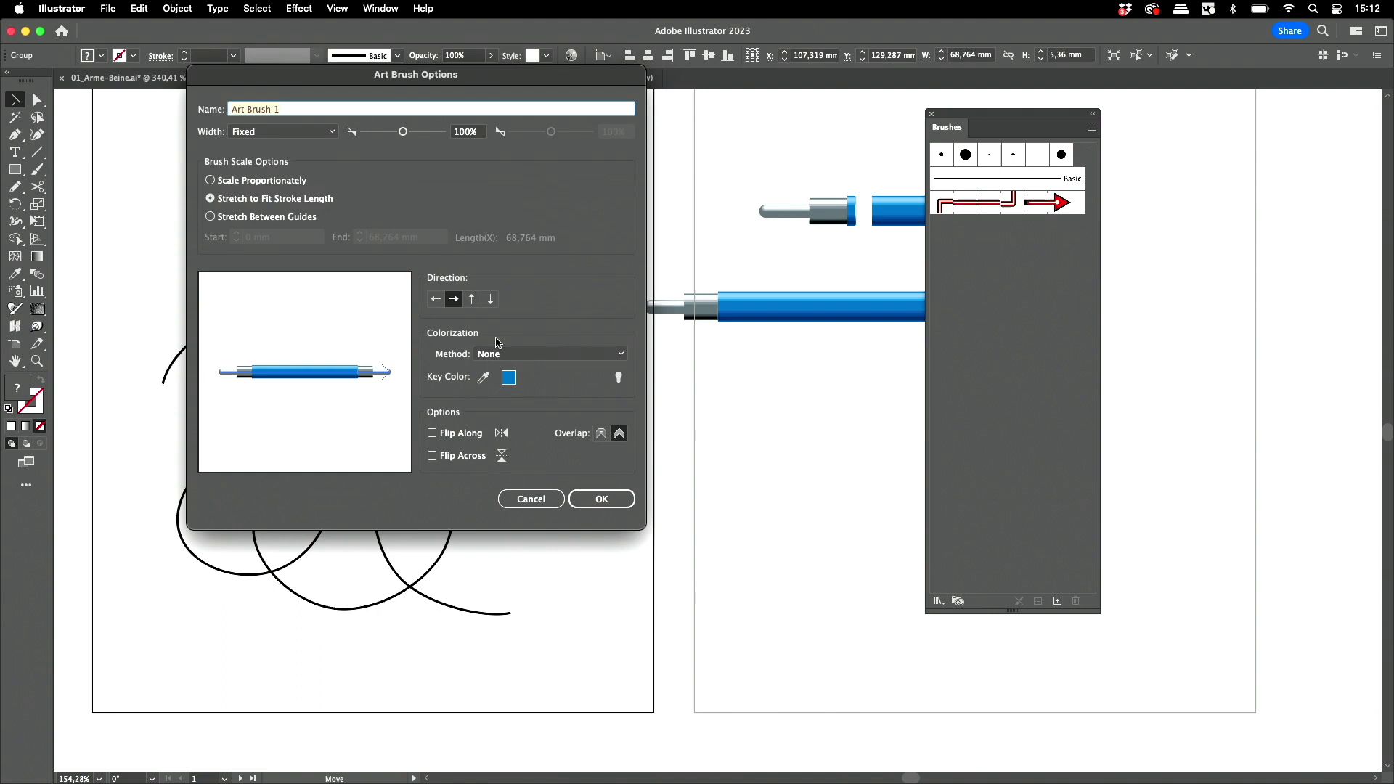
pyautogui.moveTo(350, 263)
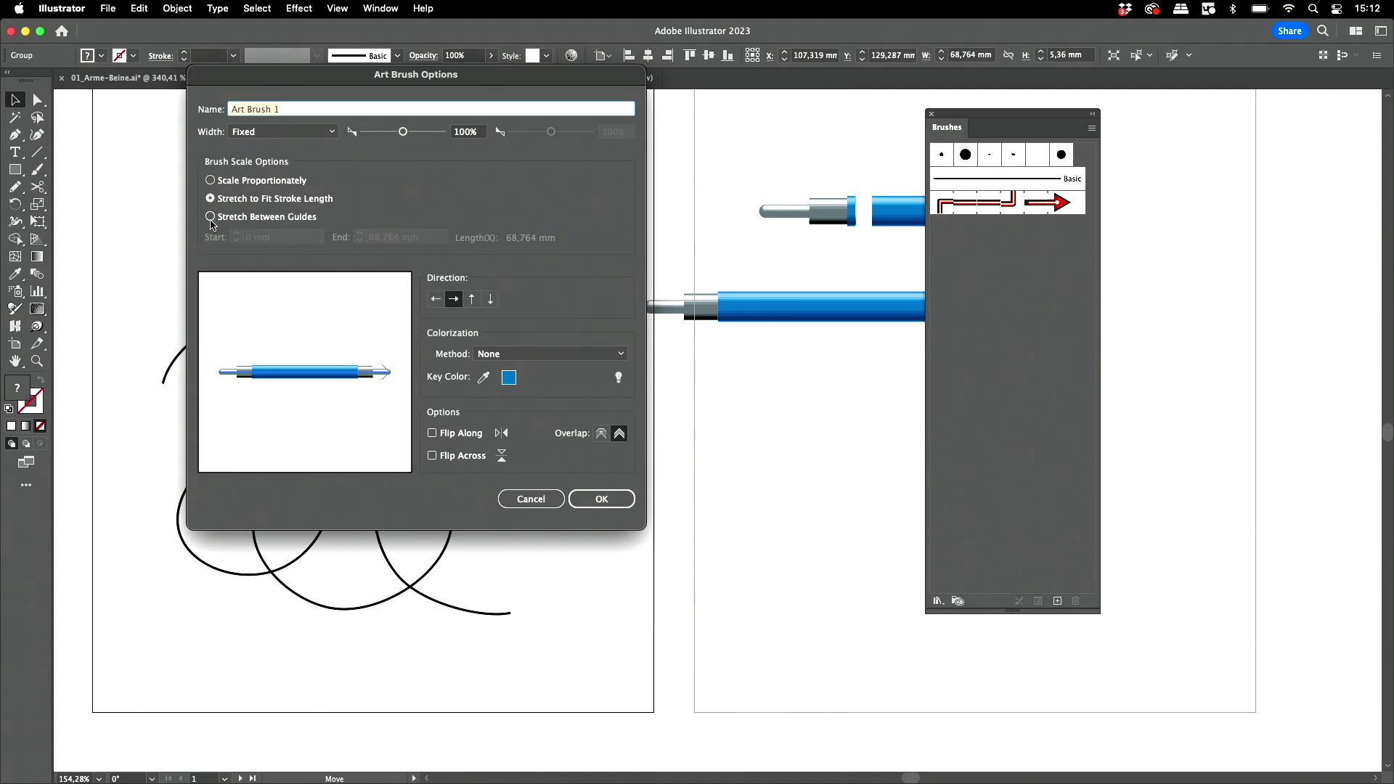
pyautogui.click(211, 216)
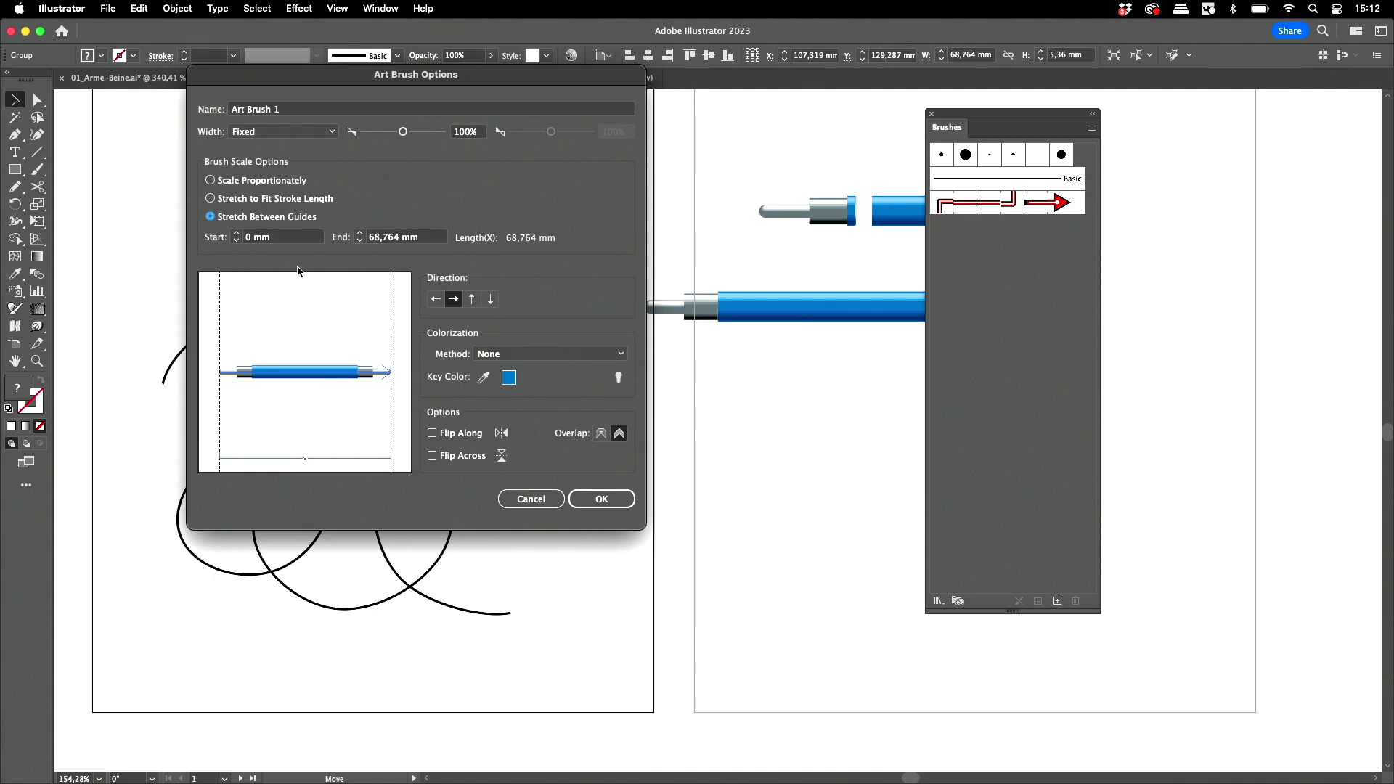
pyautogui.moveTo(247, 372); pyautogui.dragTo(258, 372)
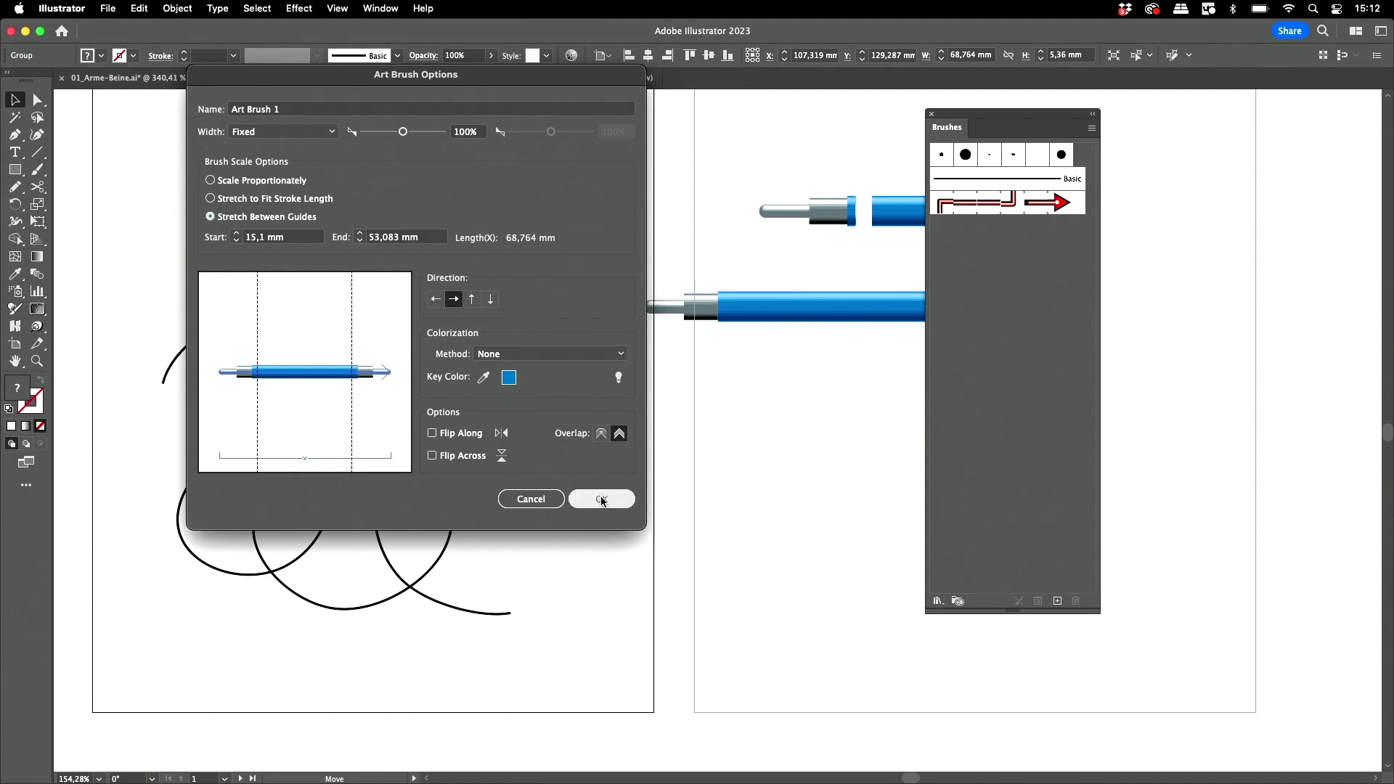
pyautogui.click(601, 498)
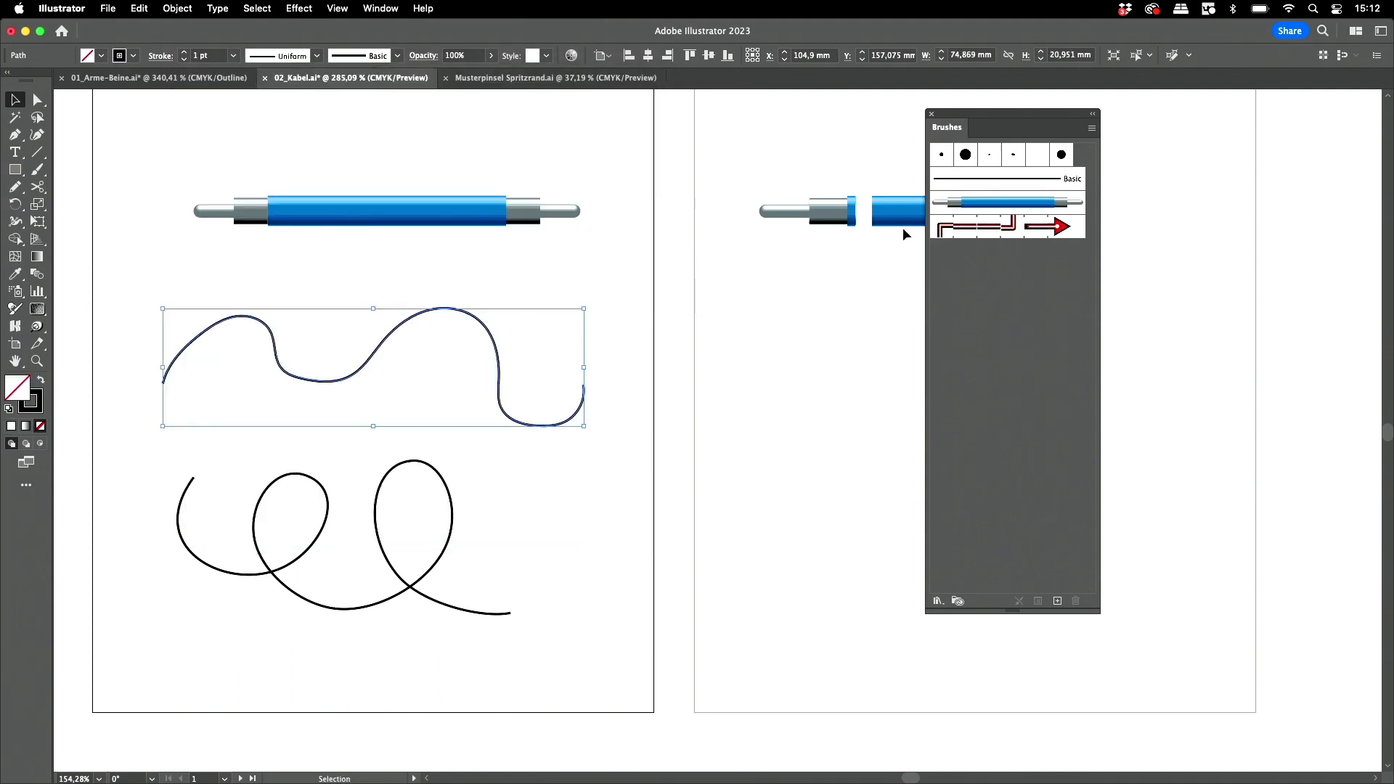
# Zoom in on the two straight cable drawings and view them as outlines
pyautogui.click(1005, 202)
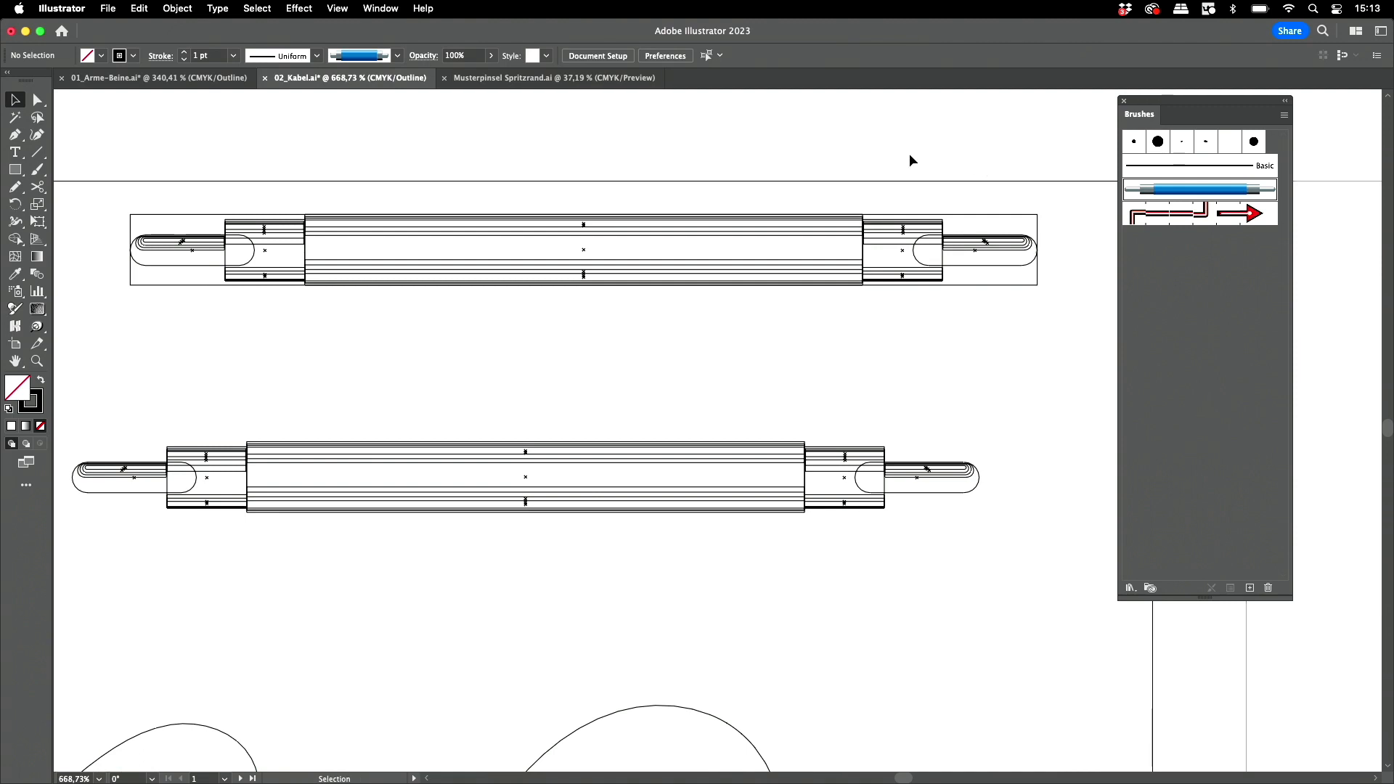
# Return to Preview and Option-drag a cable copy onto the cable brush
pyautogui.click(37, 99)
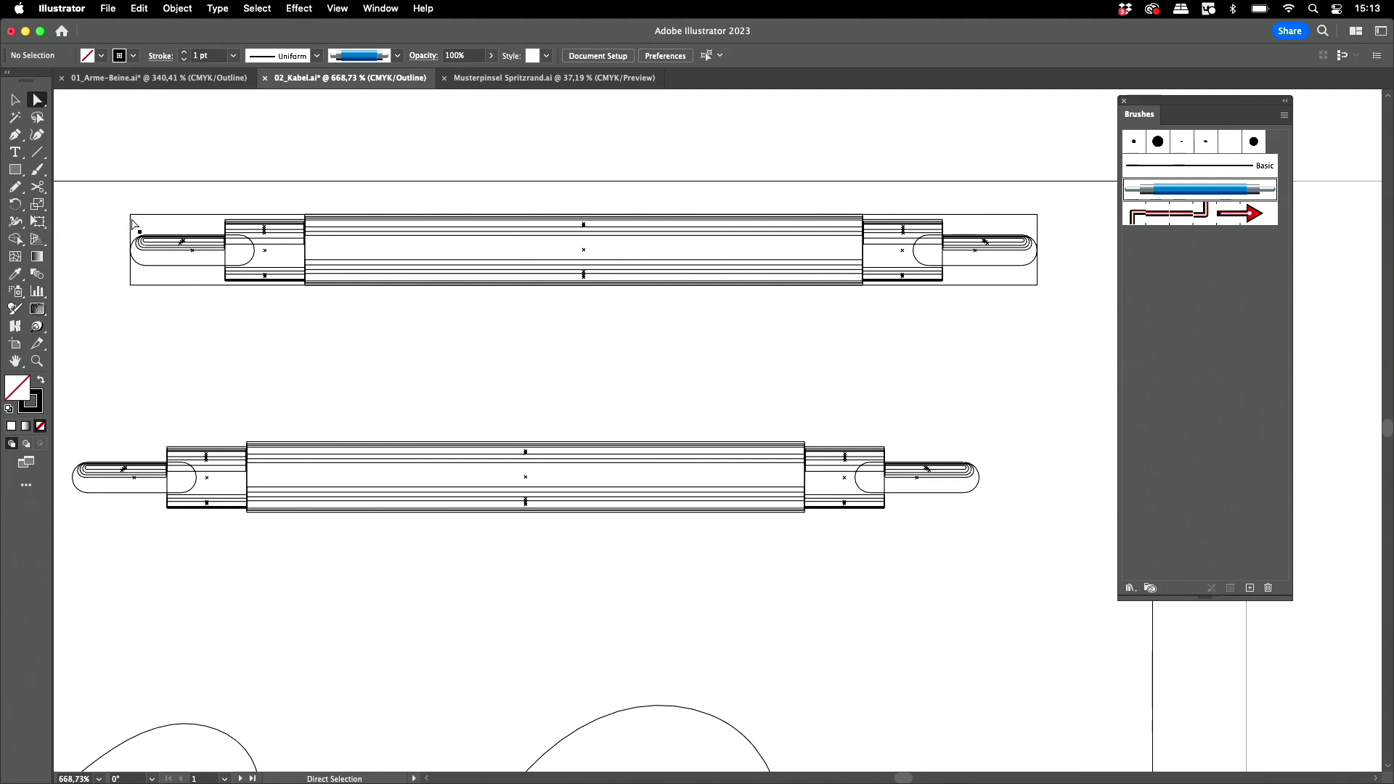
pyautogui.click(132, 224)
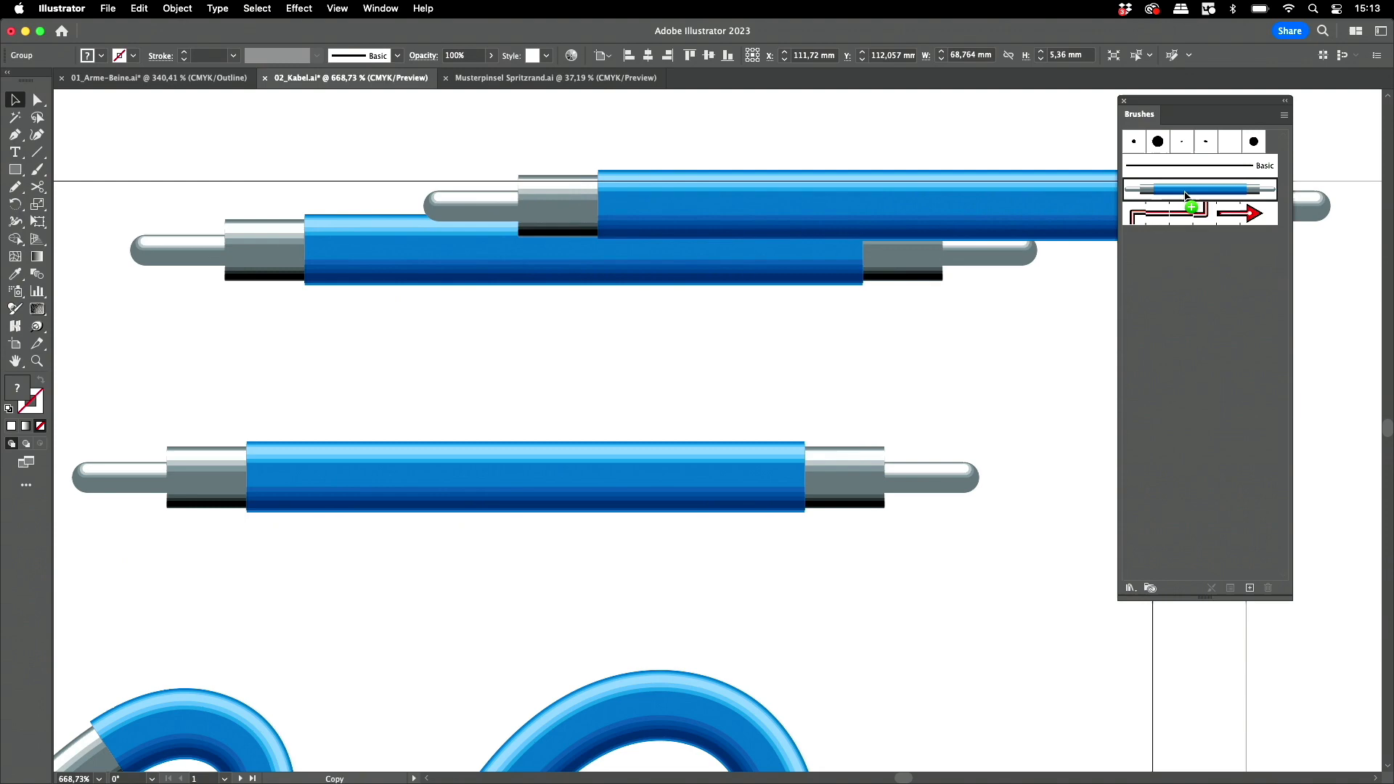
# Redefine the cable brush and apply it to existing strokes so the wavy line shows plugs
pyautogui.doubleClick(1199, 189)
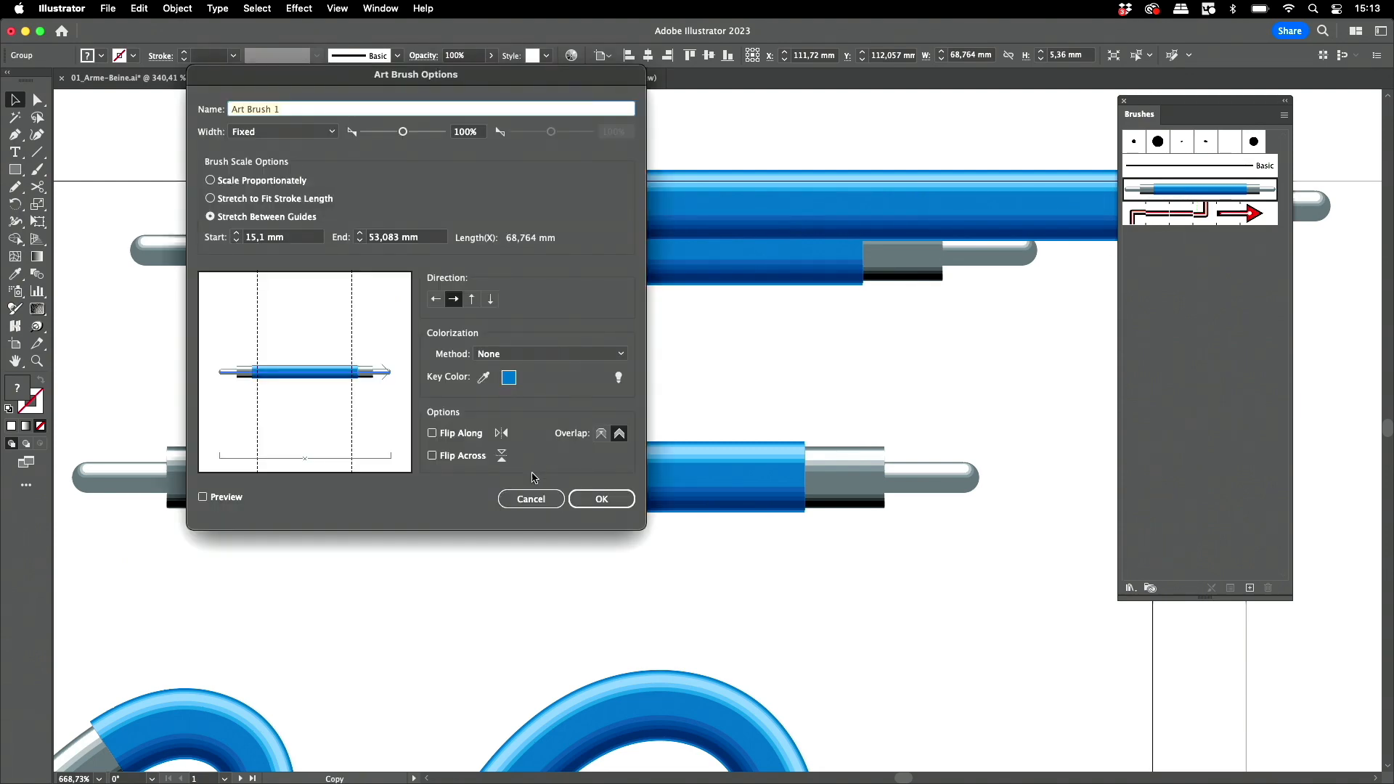
pyautogui.click(601, 498)
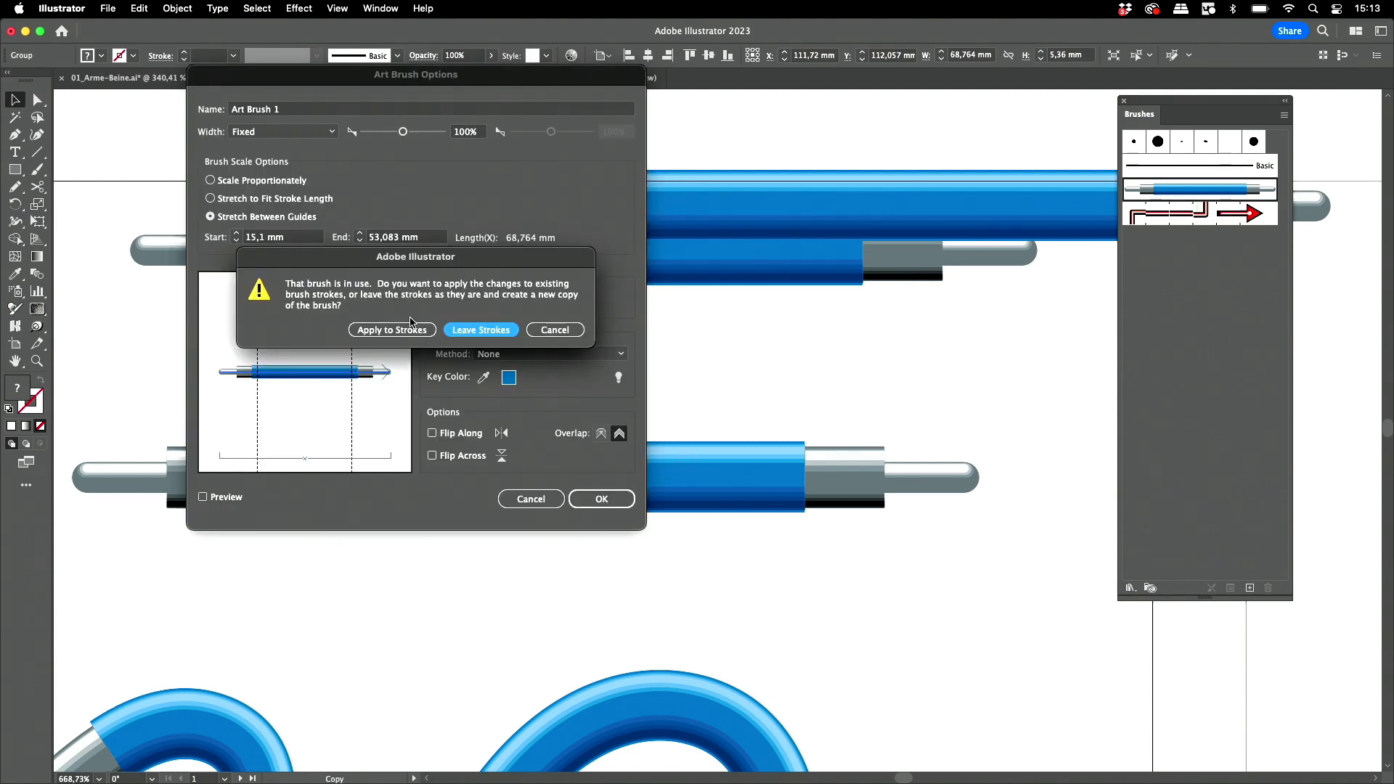
pyautogui.click(480, 329)
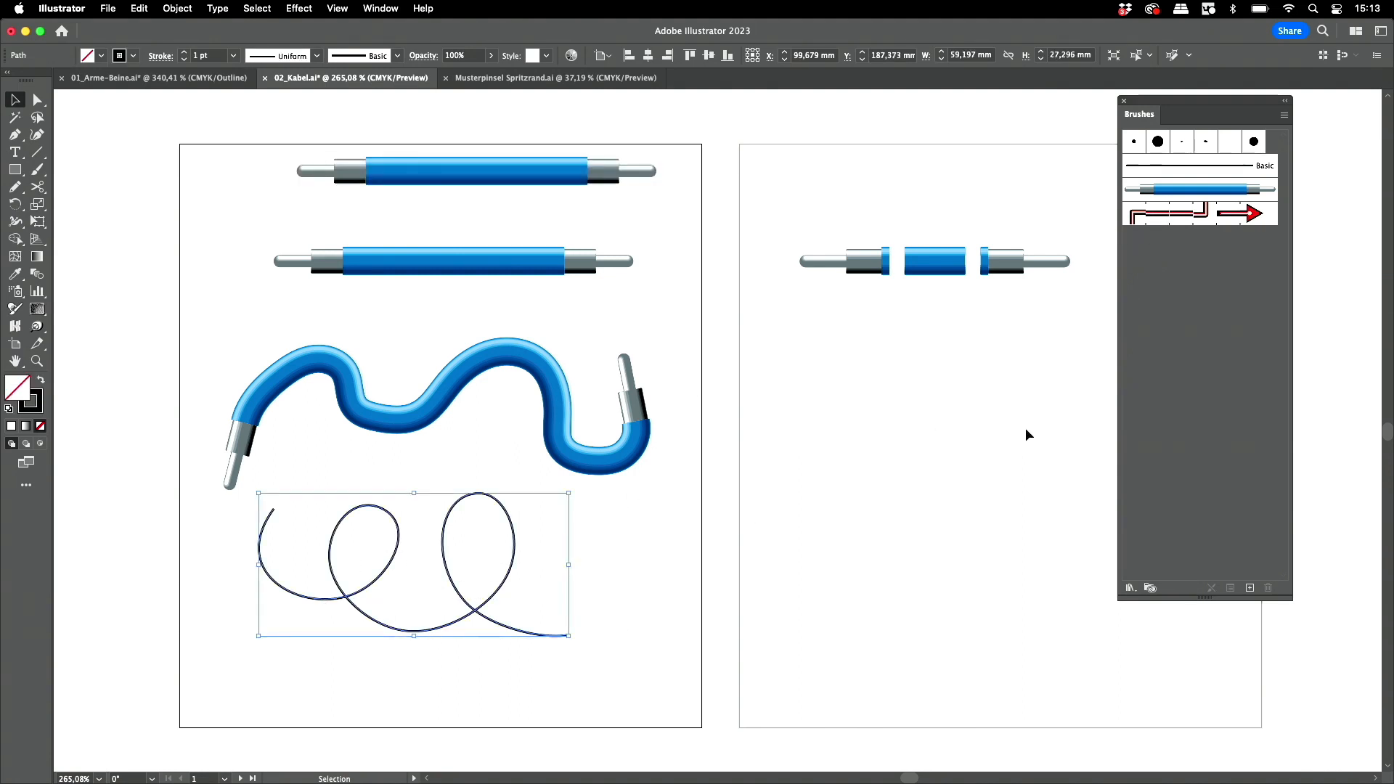
# Show the split cable pieces as outlines (cmd+Y) to expose the stacked rectangle paths
pyautogui.click(1199, 189)
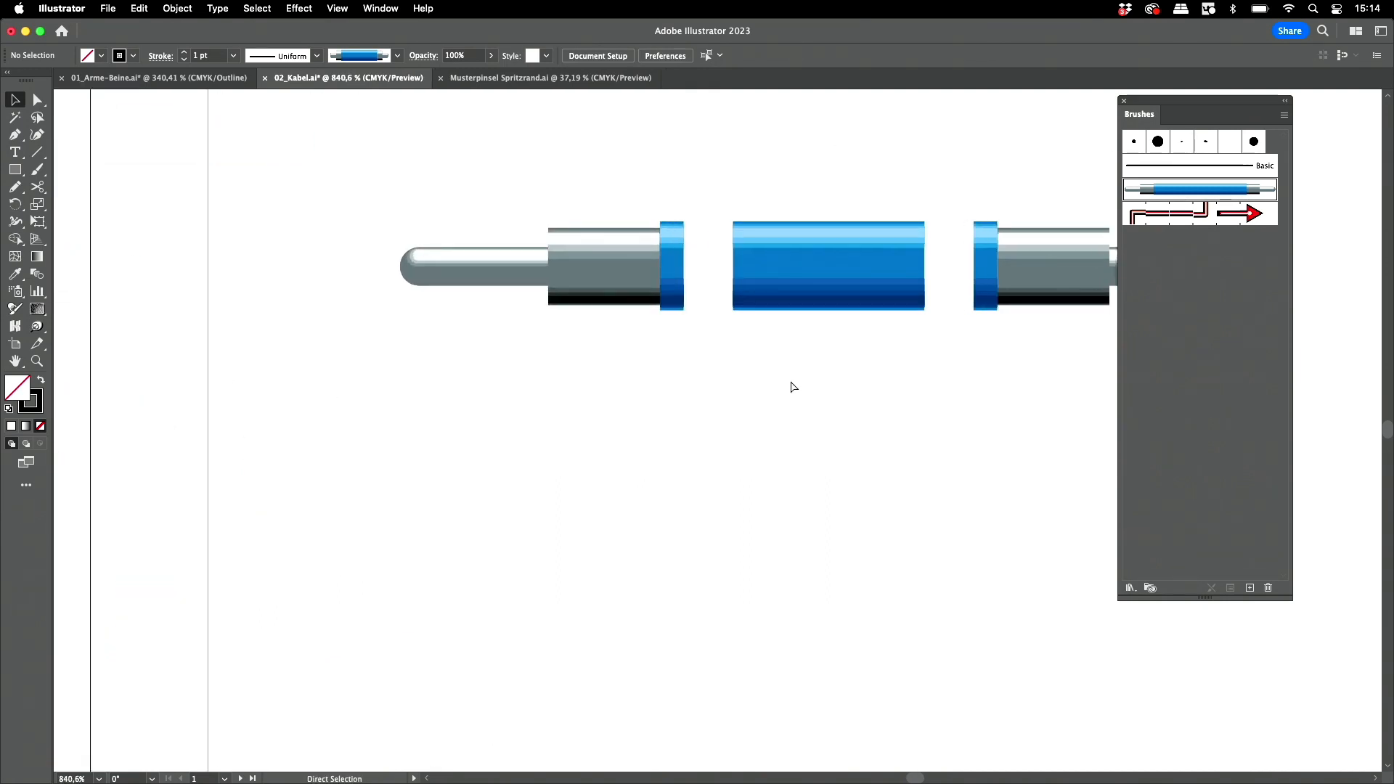
pyautogui.press('cmd+y')
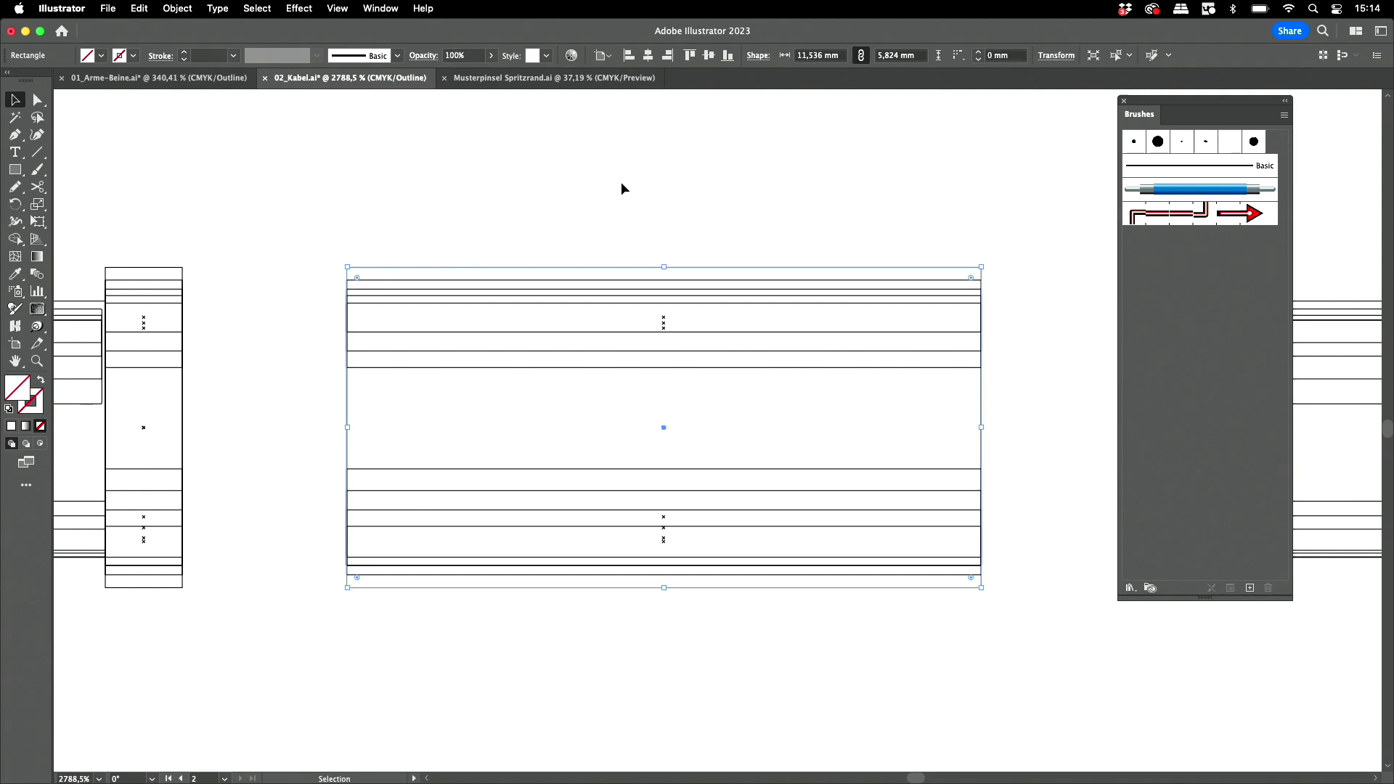
pyautogui.moveTo(625, 151)
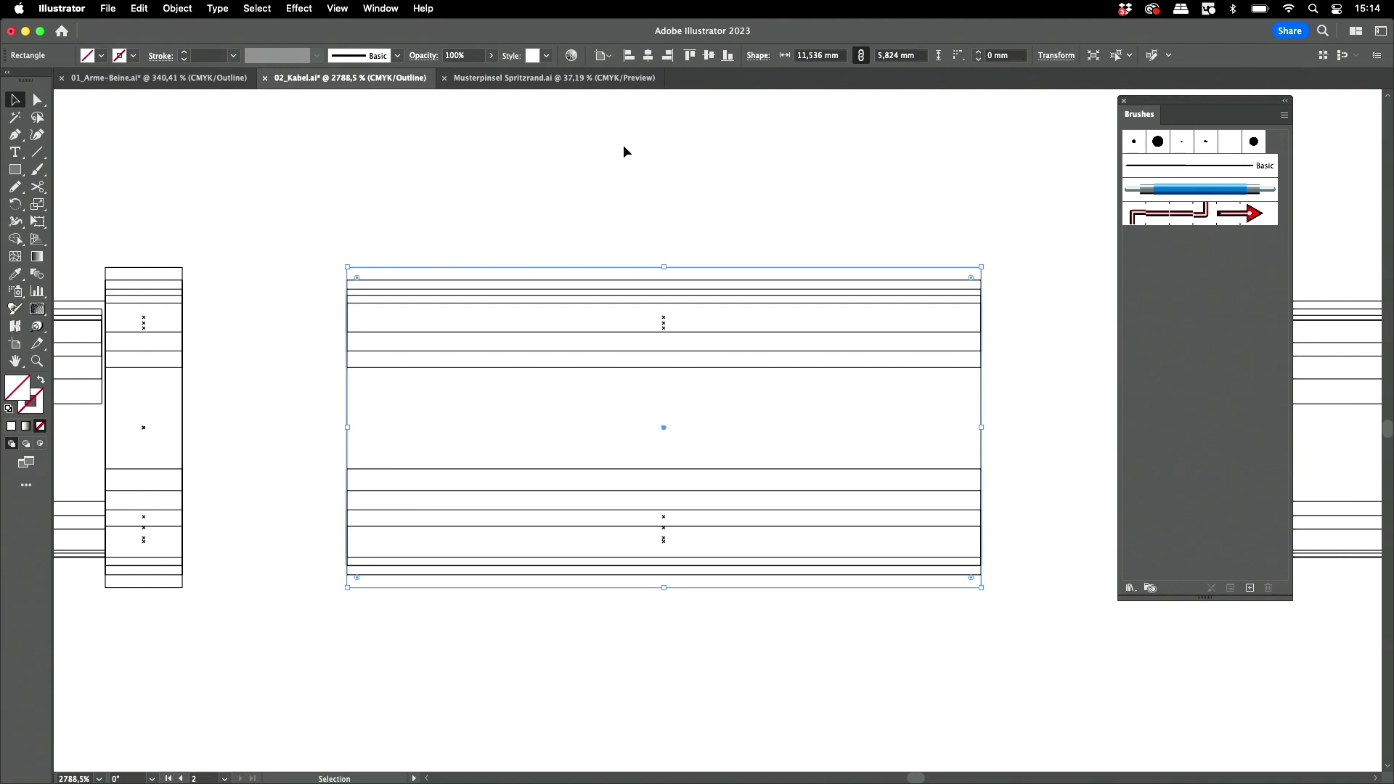
pyautogui.moveTo(219, 238)
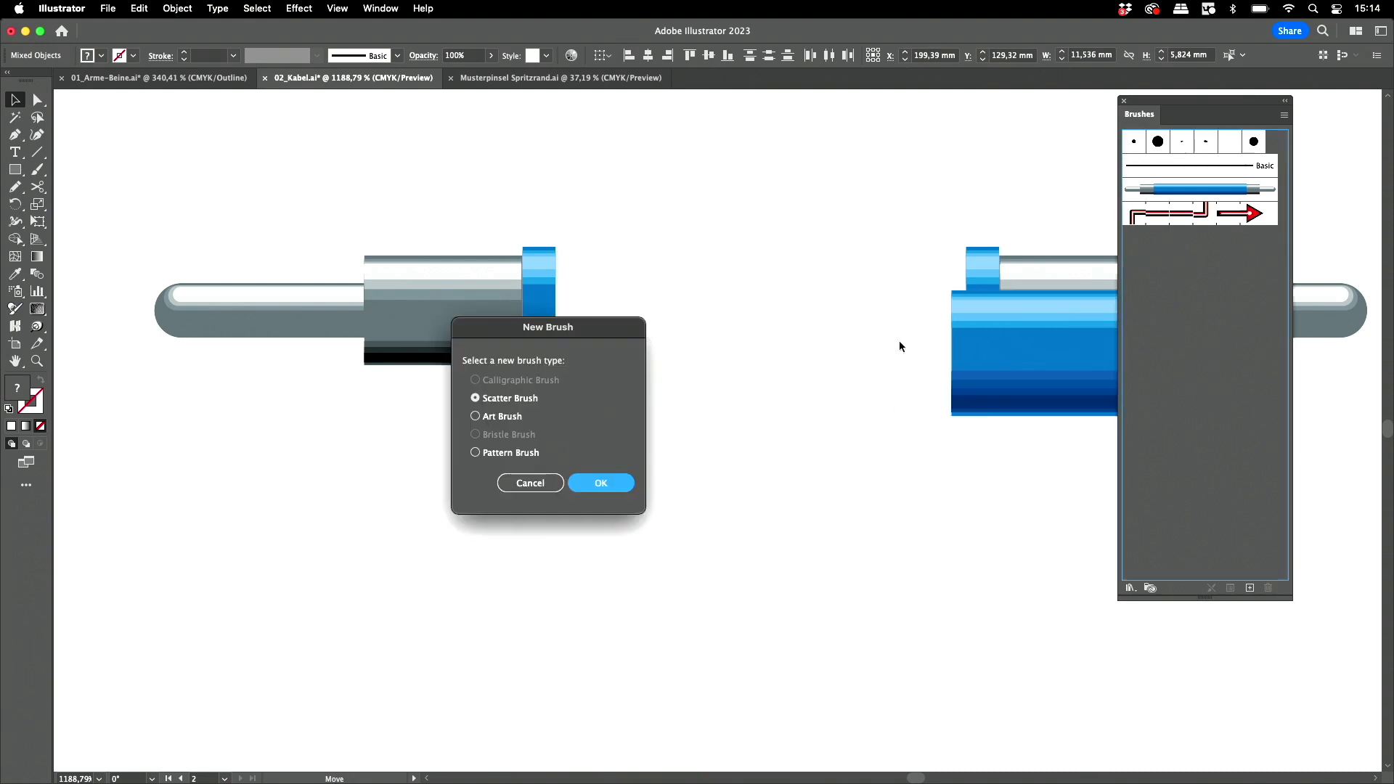
# Create Pattern Brush 1 with plug start/end tiles and cable side and corner tiles
pyautogui.click(476, 453)
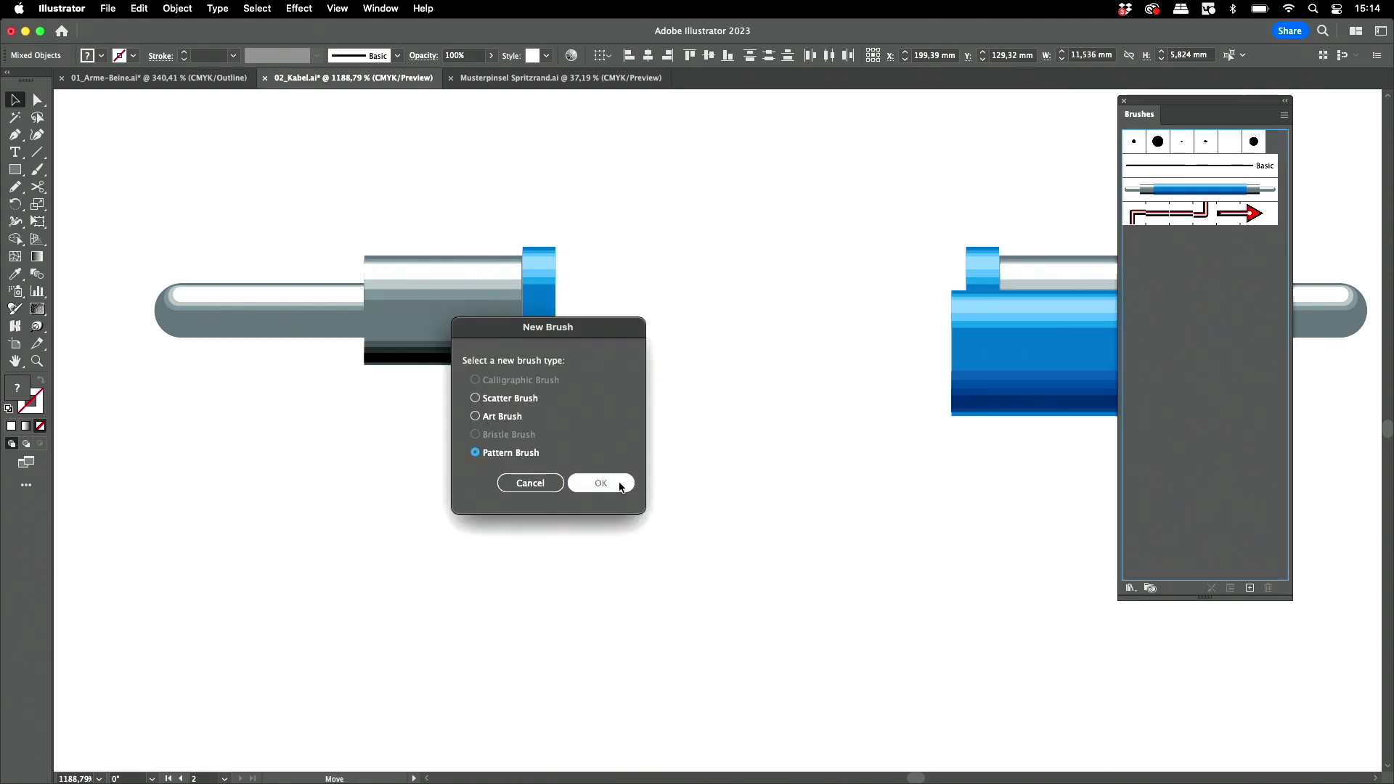
pyautogui.click(601, 482)
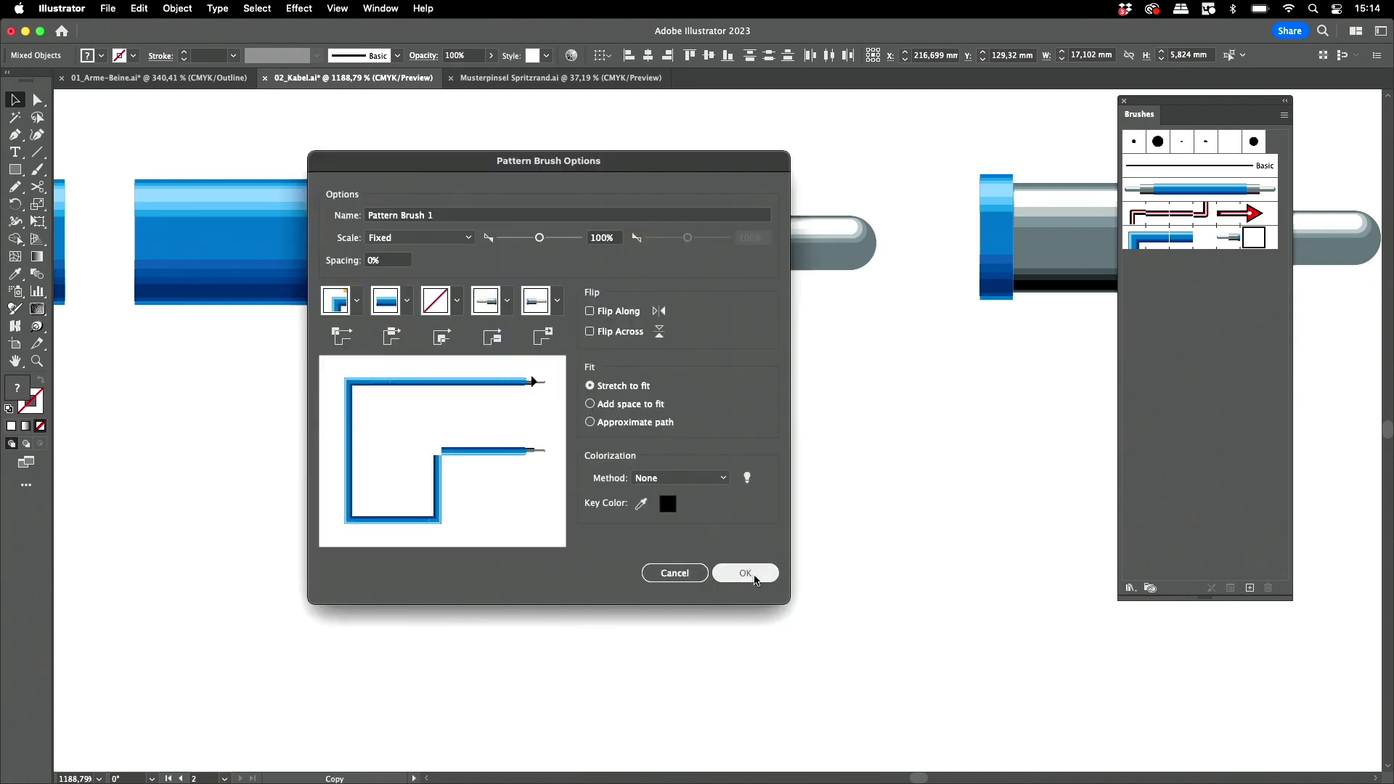
pyautogui.click(745, 572)
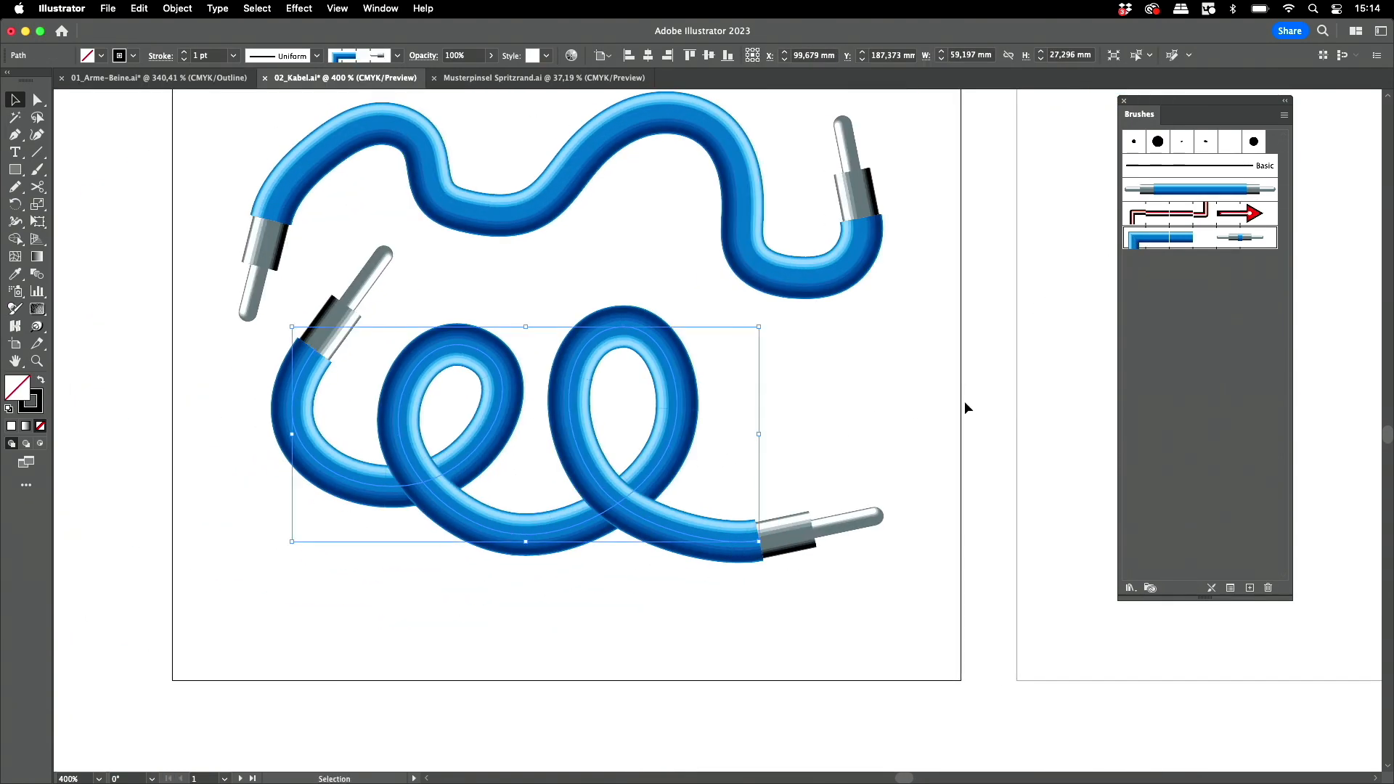
pyautogui.moveTo(578, 85)
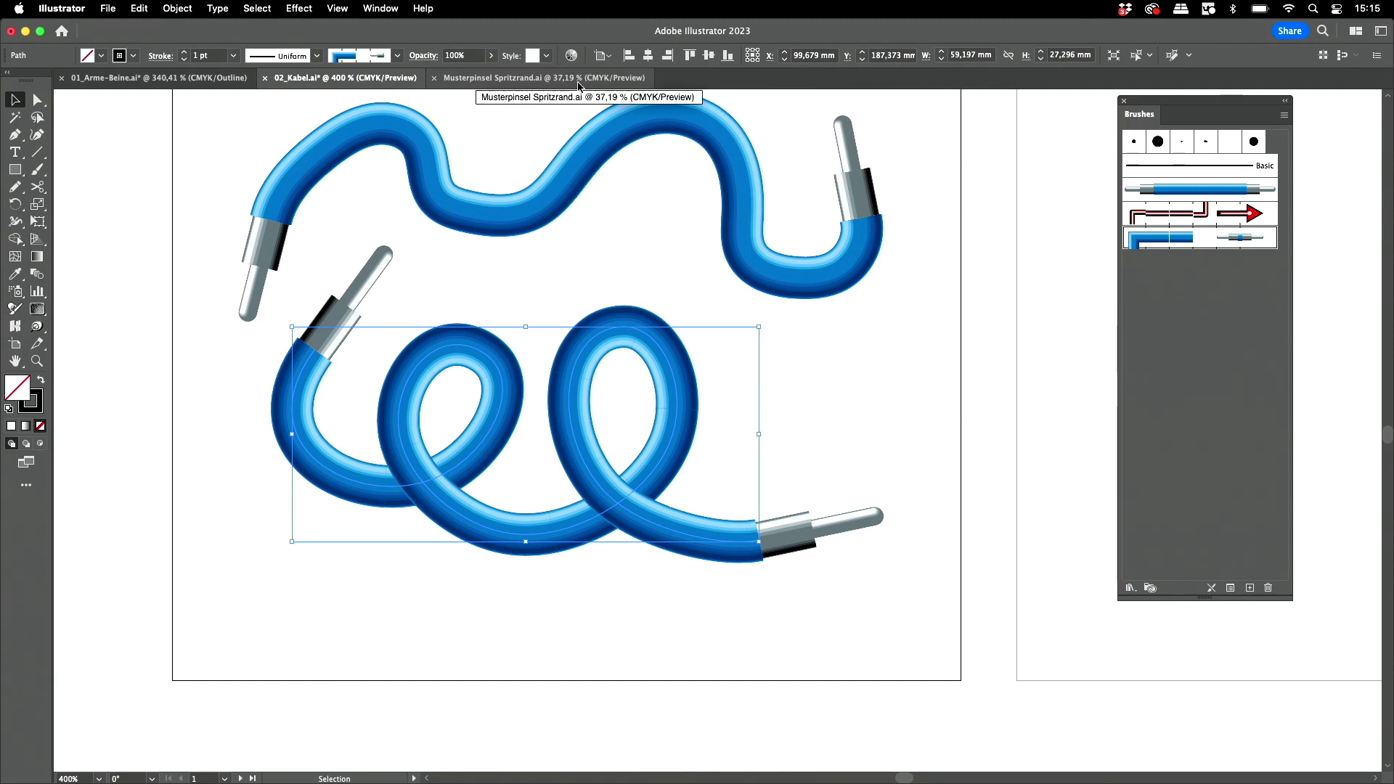